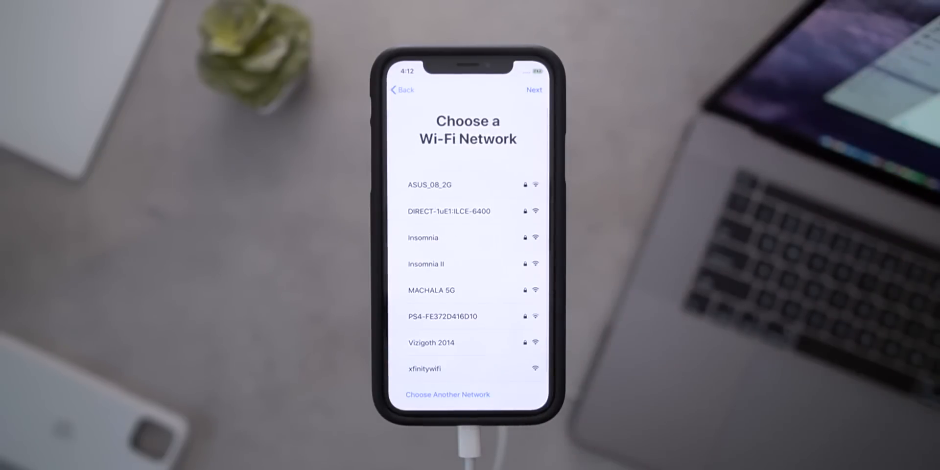
# Continue past Wi-Fi selection and choose Don't Use Passcode, raising the passcode warning.
pyautogui.click(431, 290)
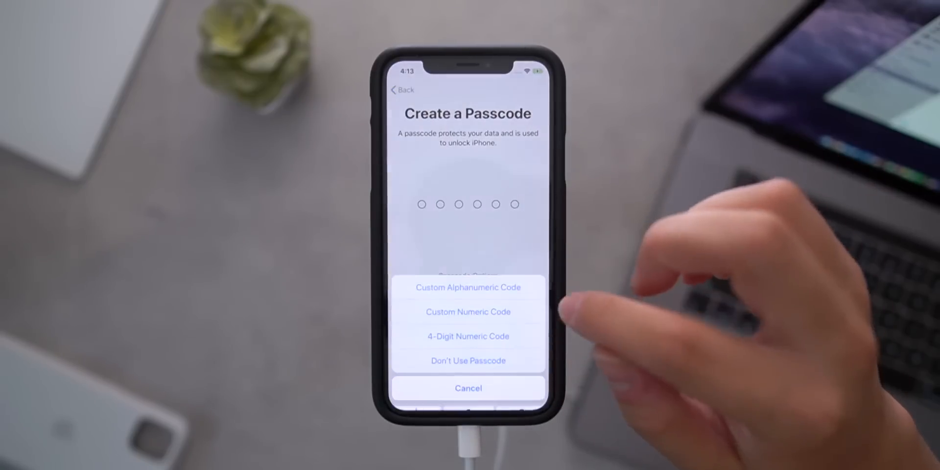
pyautogui.click(467, 361)
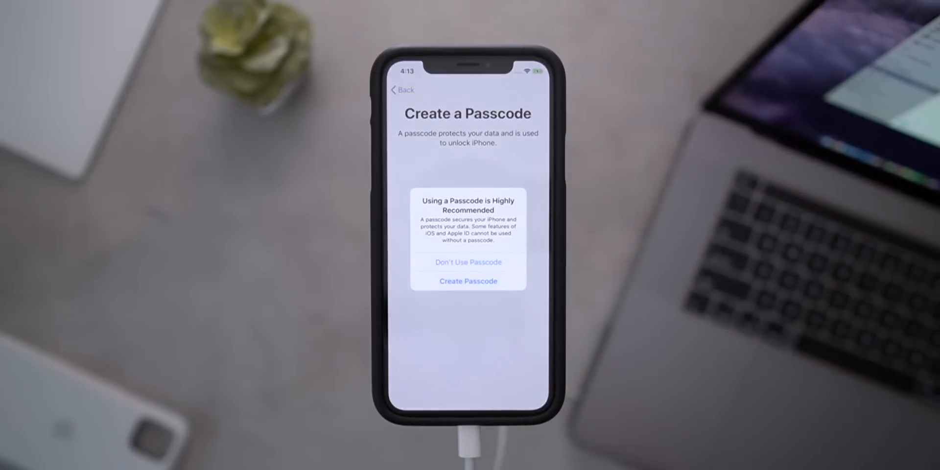